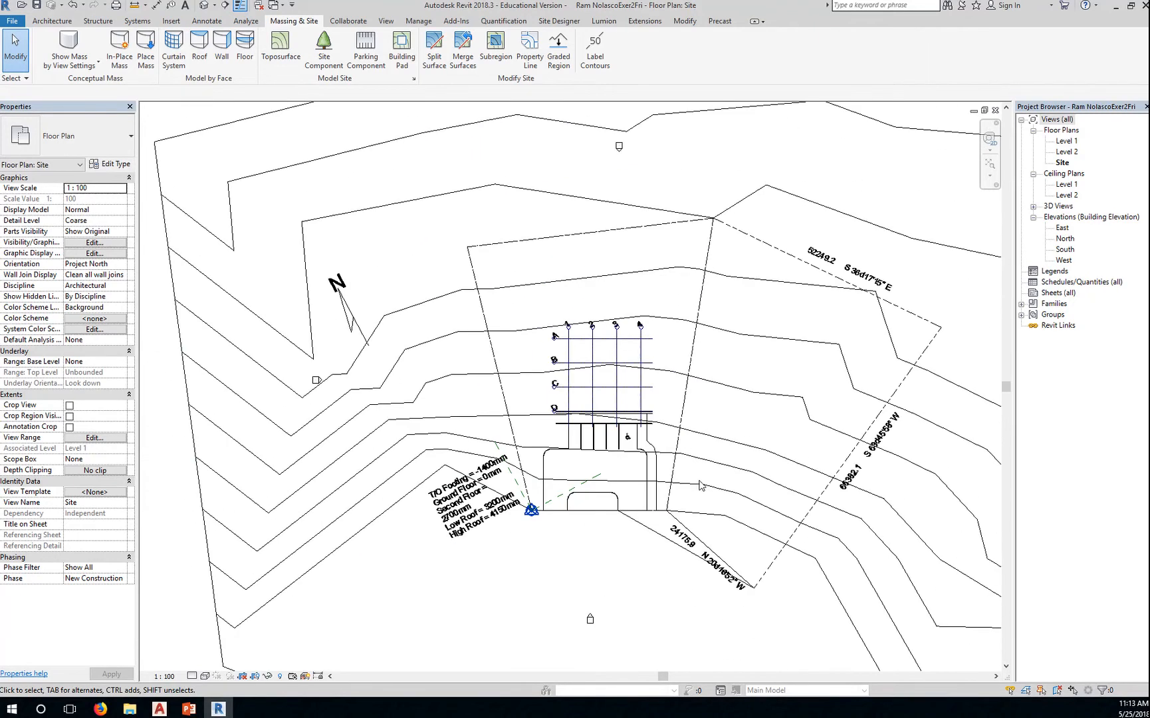
pyautogui.moveTo(612, 484)
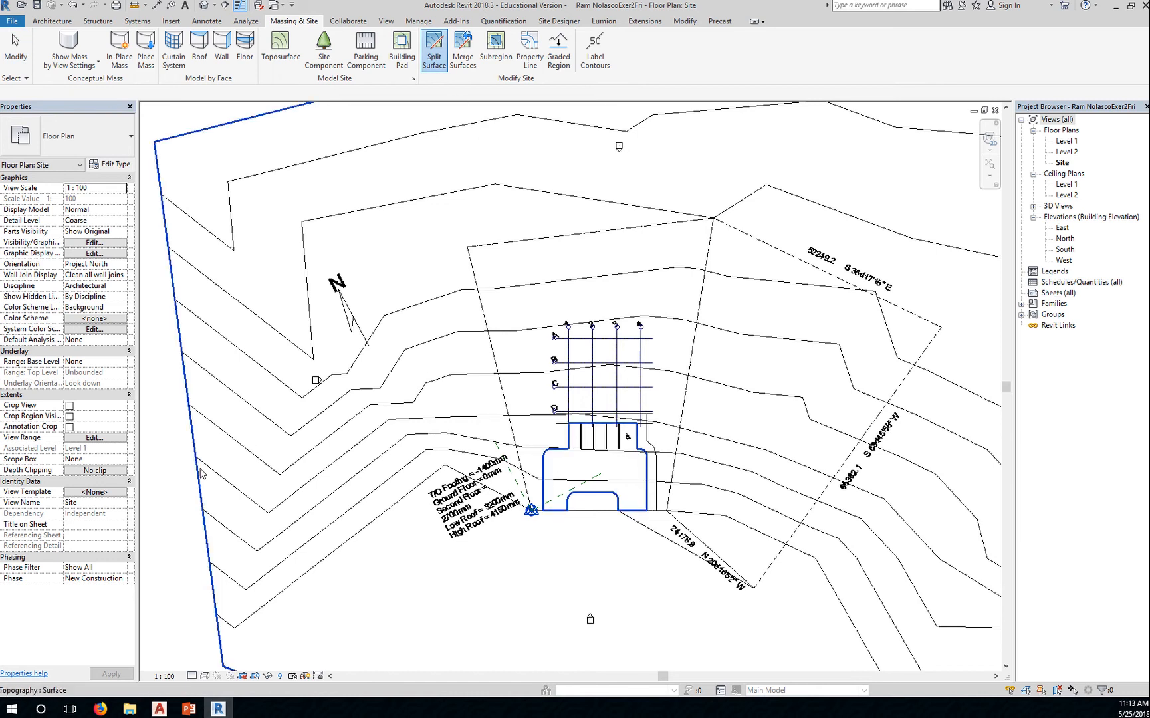
pyautogui.moveTo(203, 473)
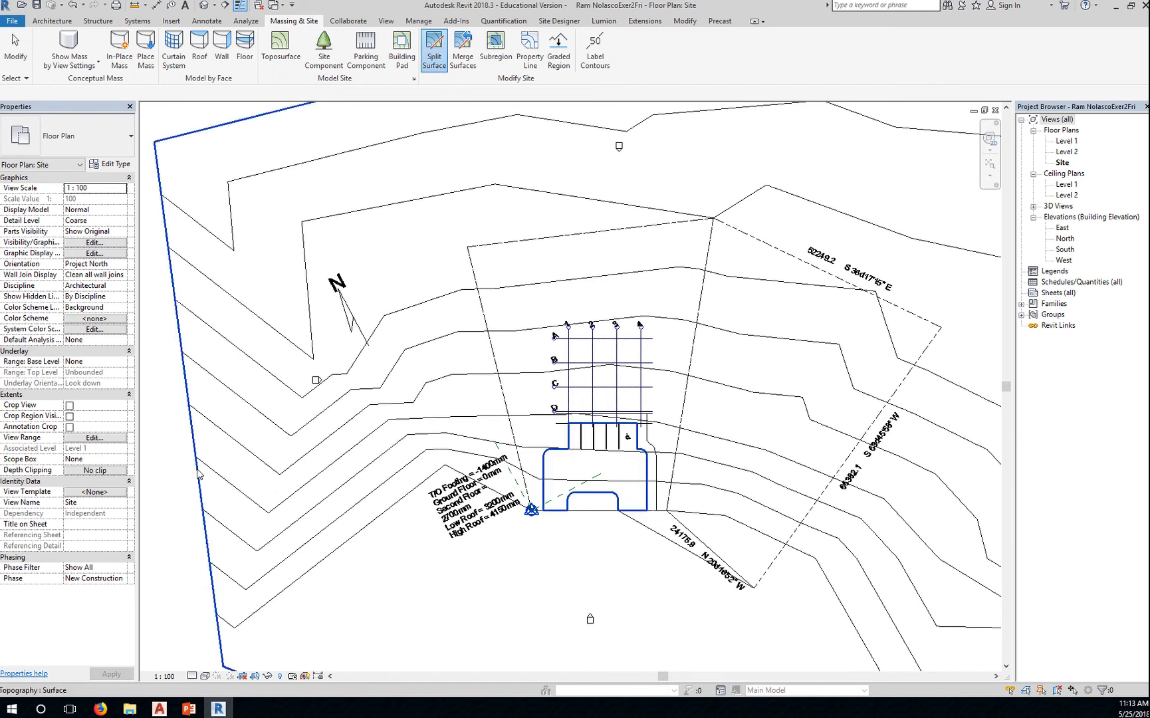
pyautogui.click(433, 50)
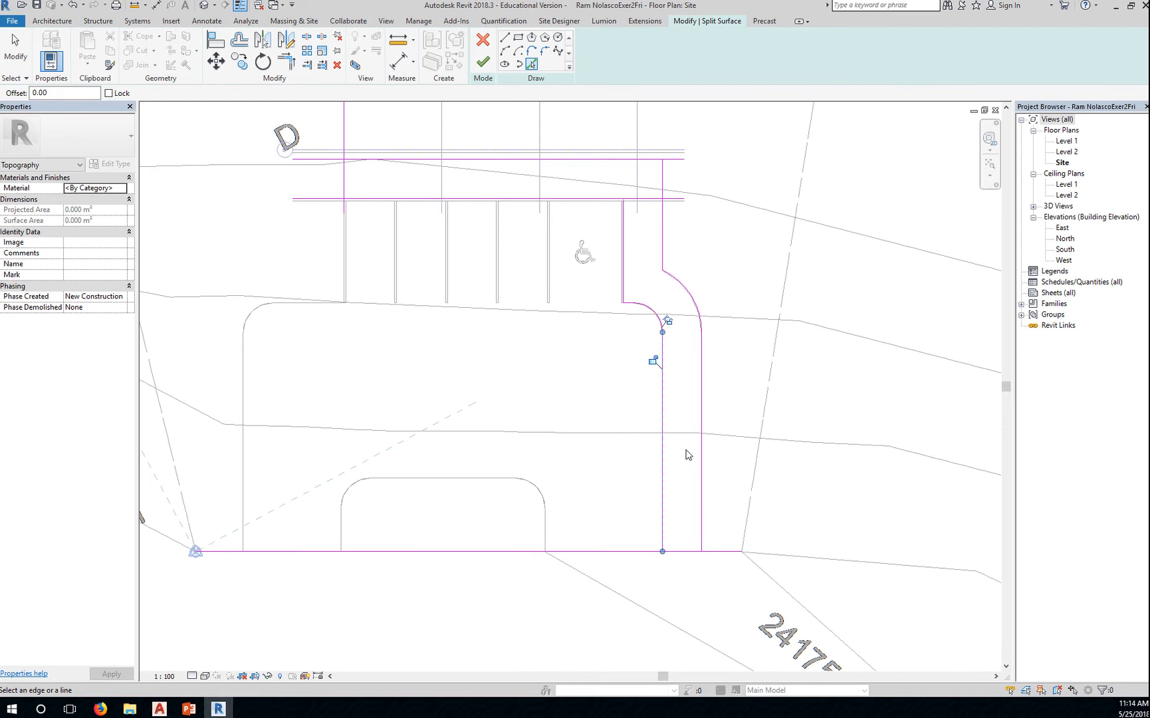
pyautogui.moveTo(782, 462)
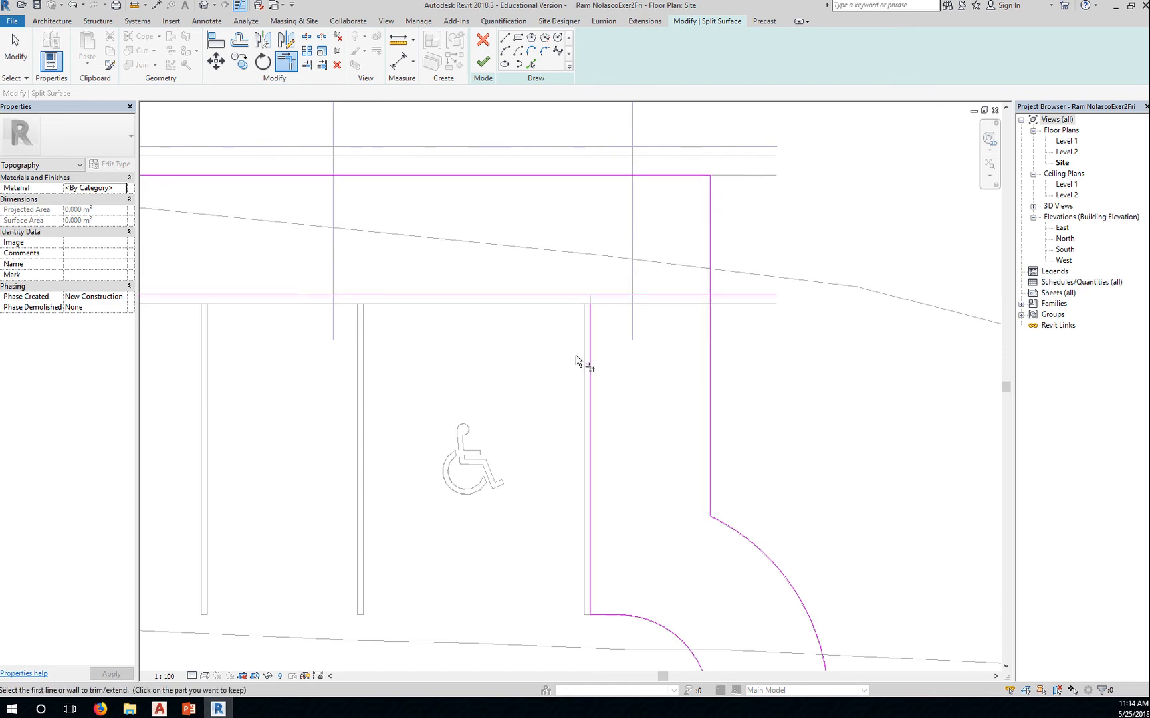
# Trim the overlapping boundary sketch lines into corners, including the top-left corner.
pyautogui.click(615, 296)
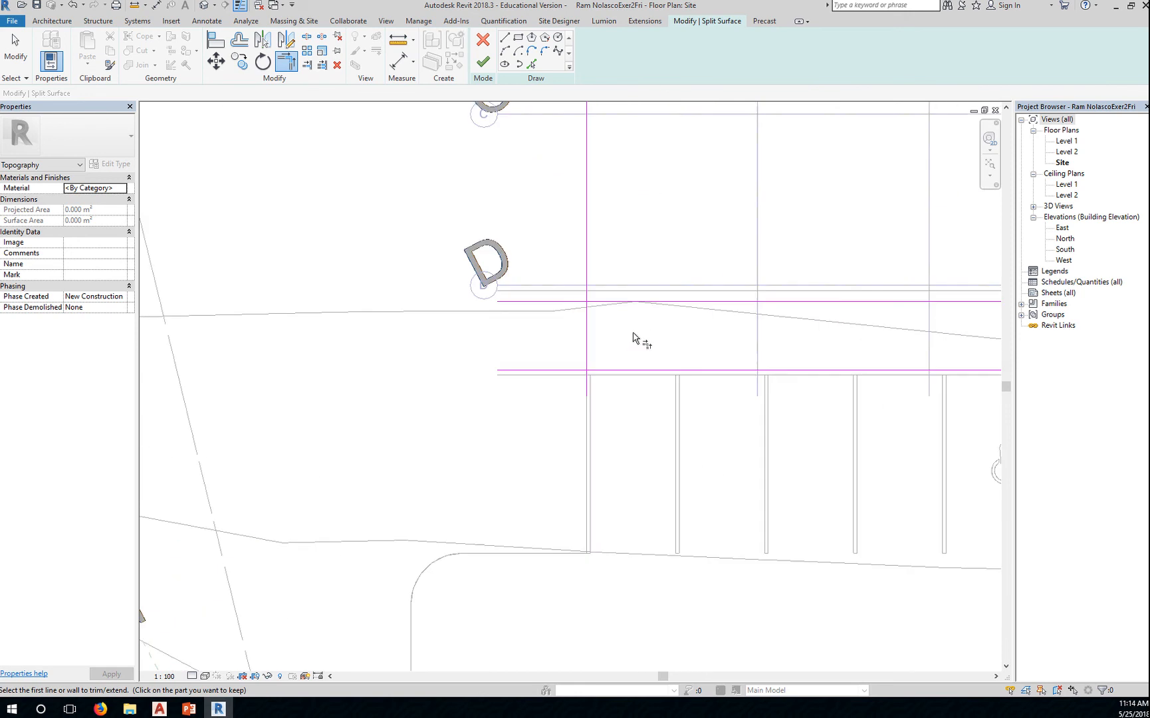
pyautogui.click(587, 220)
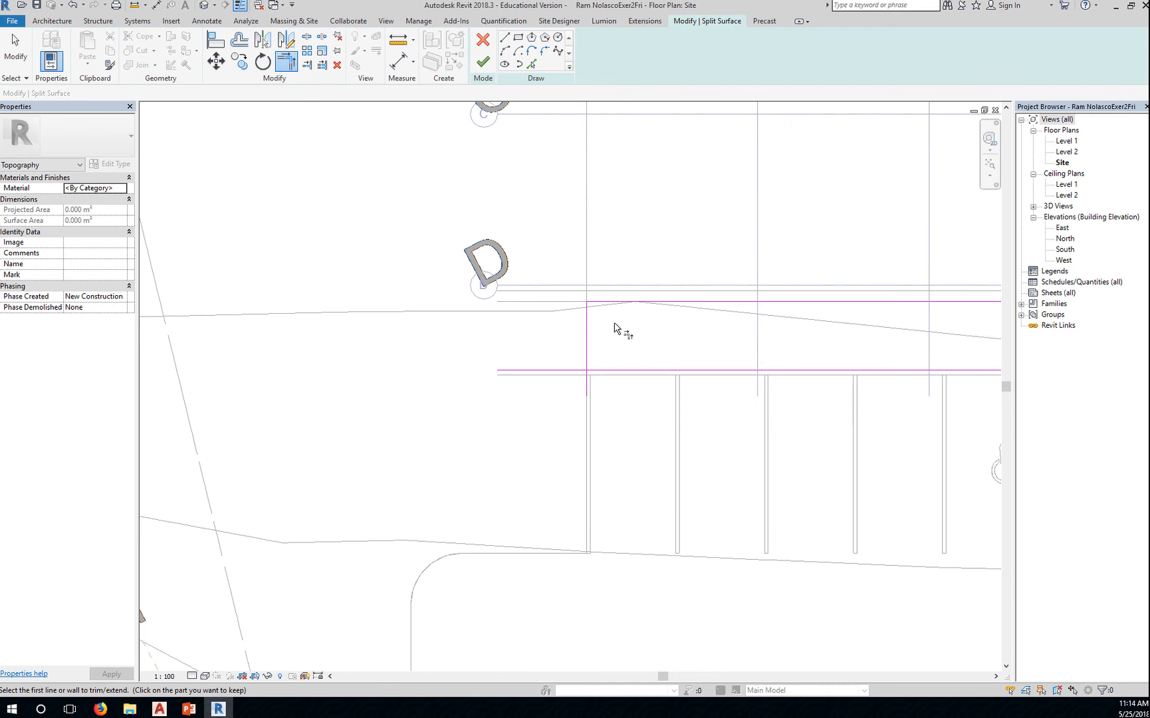
pyautogui.moveTo(601, 347)
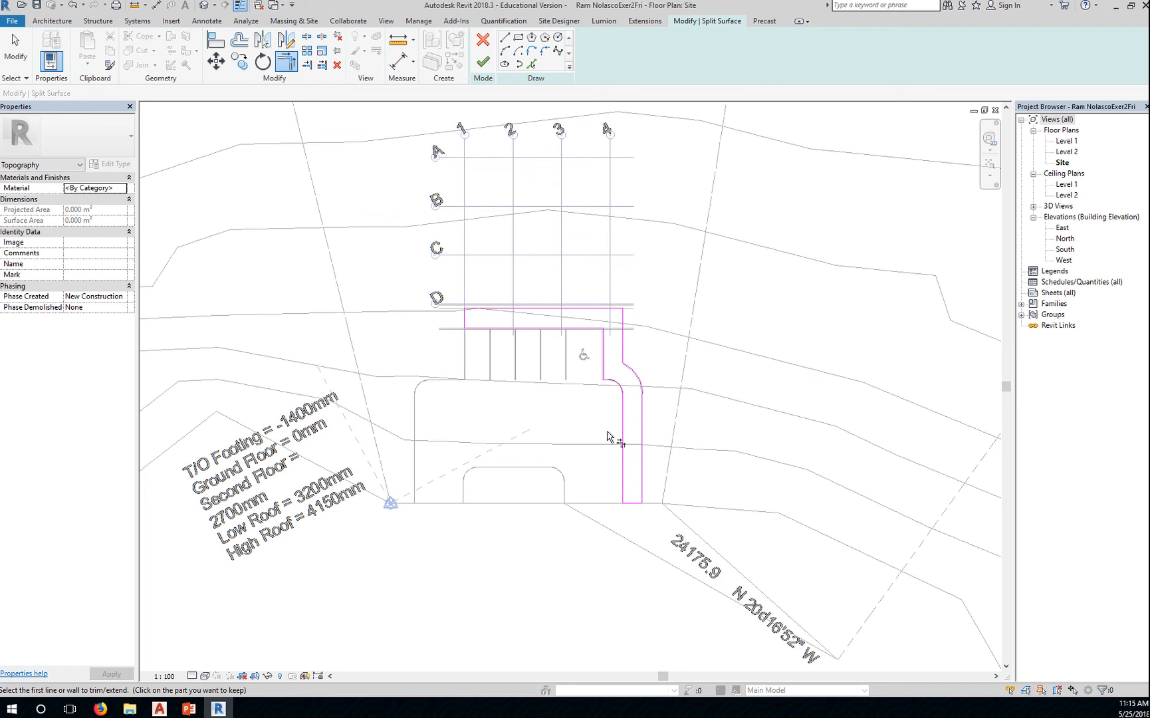
pyautogui.moveTo(498, 339)
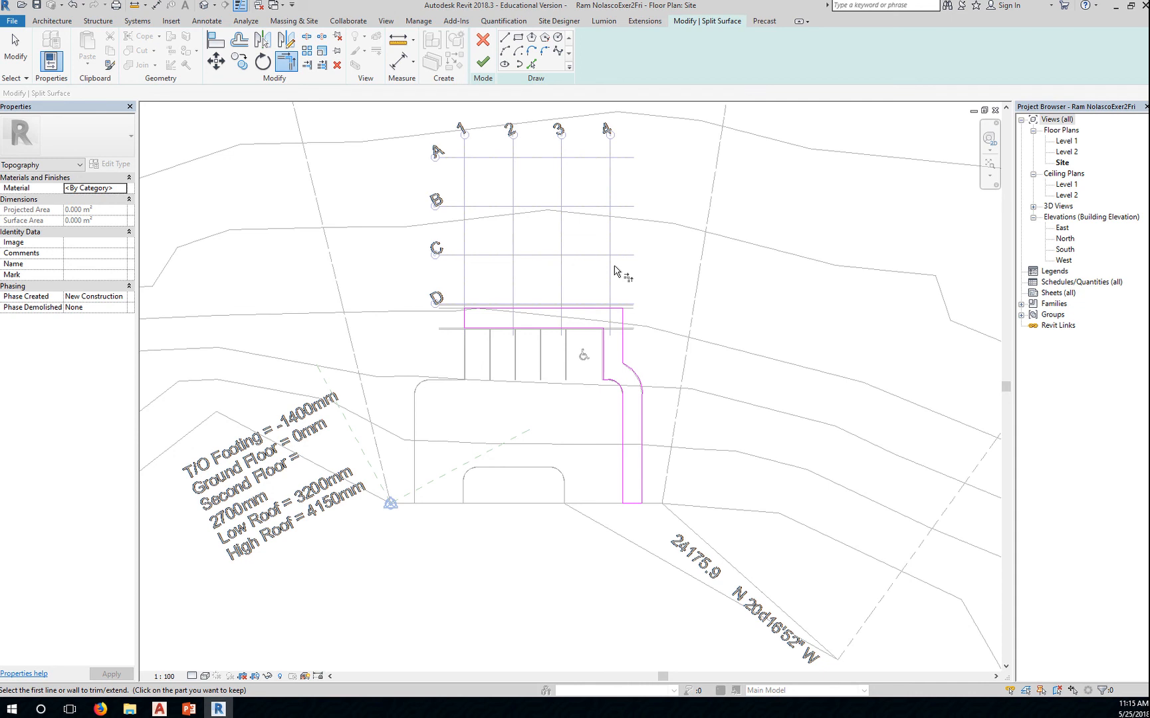
pyautogui.moveTo(829, 345)
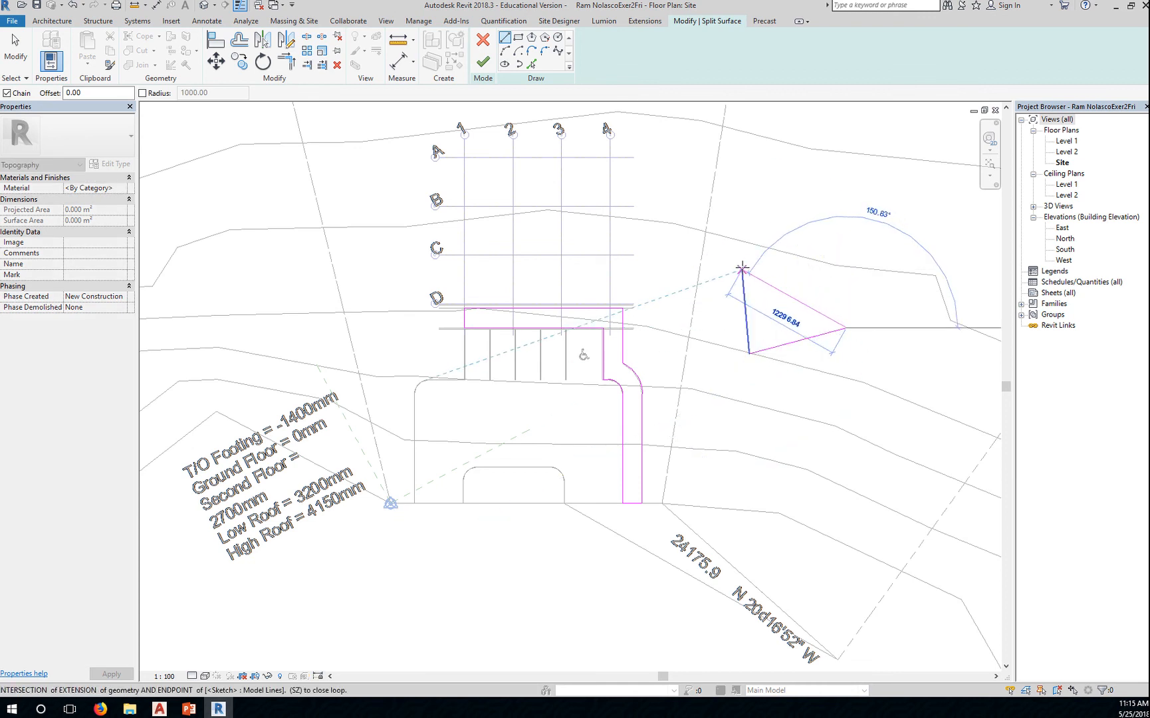
# Close the triangular outline, stop drawing lines, and attempt to finish the split sketch.
pyautogui.click(538, 130)
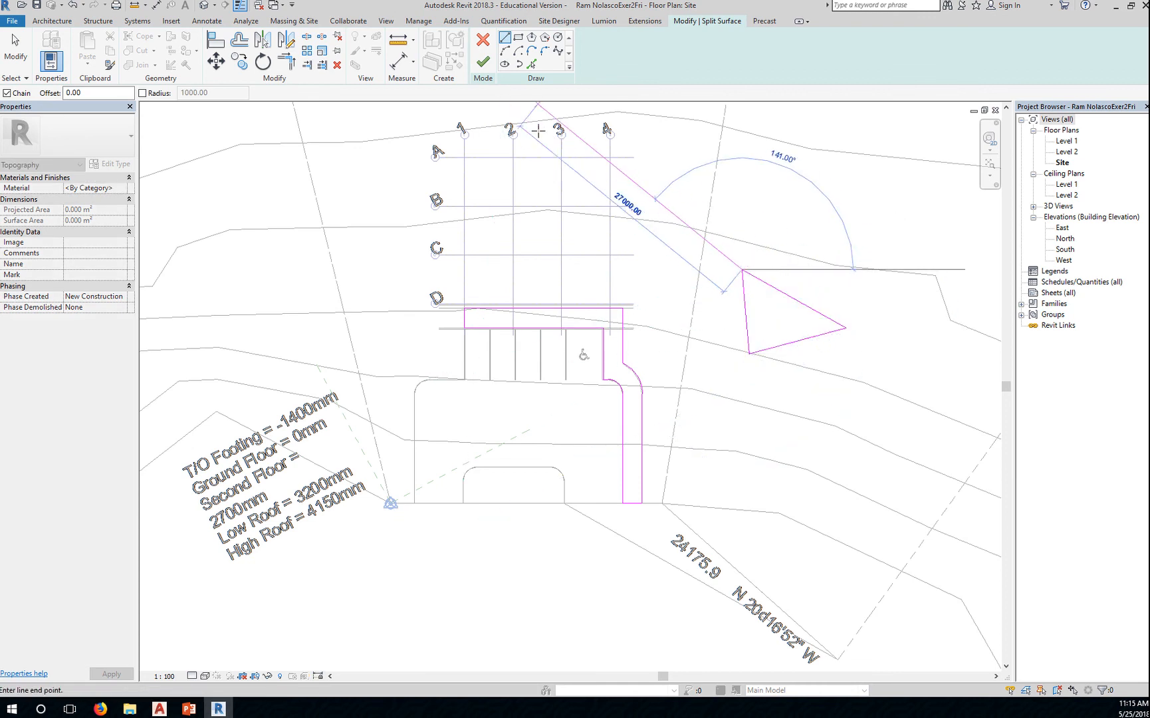
pyautogui.click(482, 46)
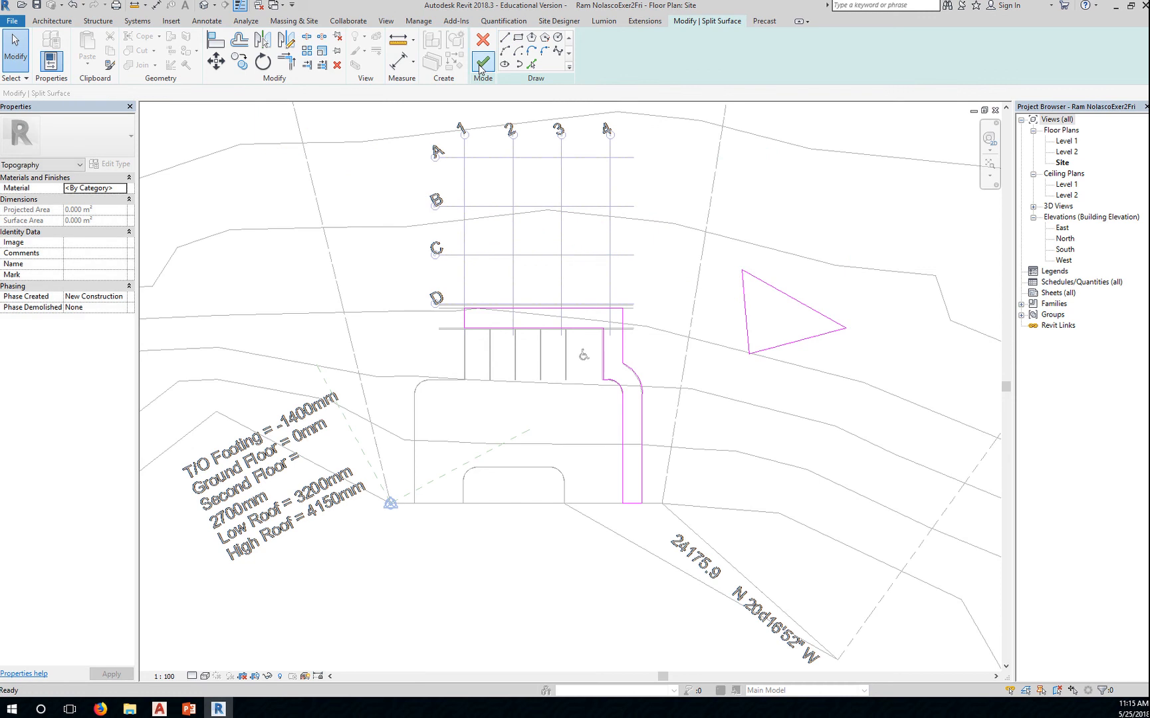
pyautogui.click(482, 45)
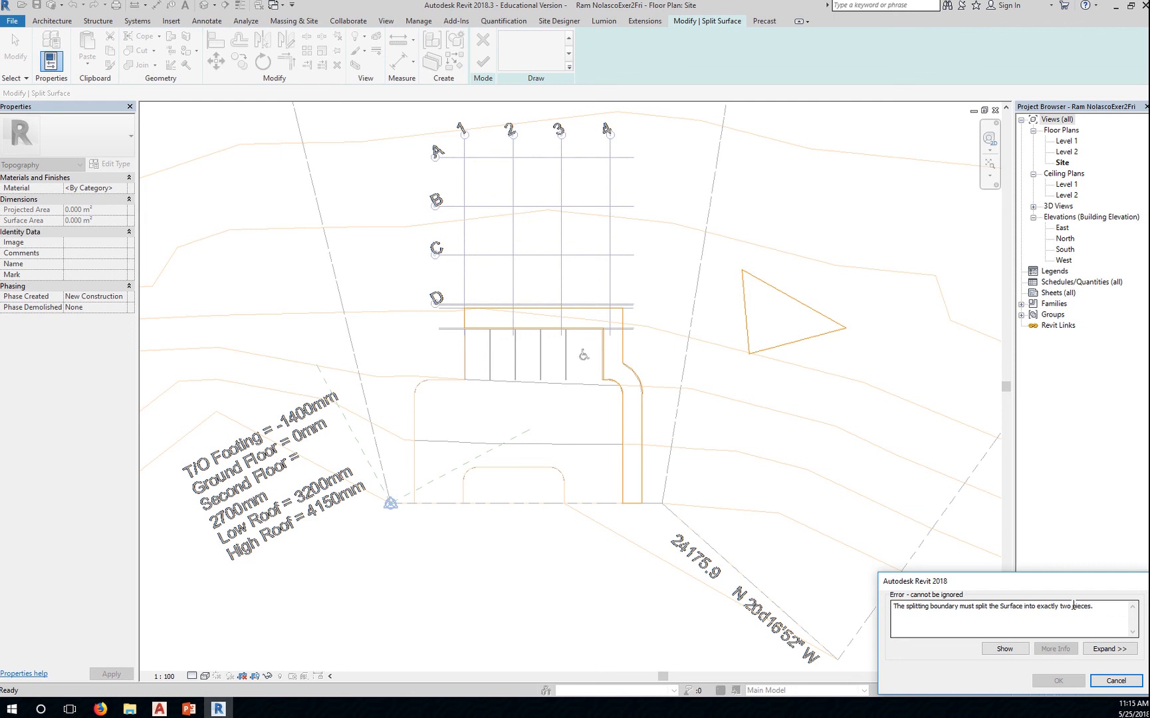
pyautogui.moveTo(796, 319)
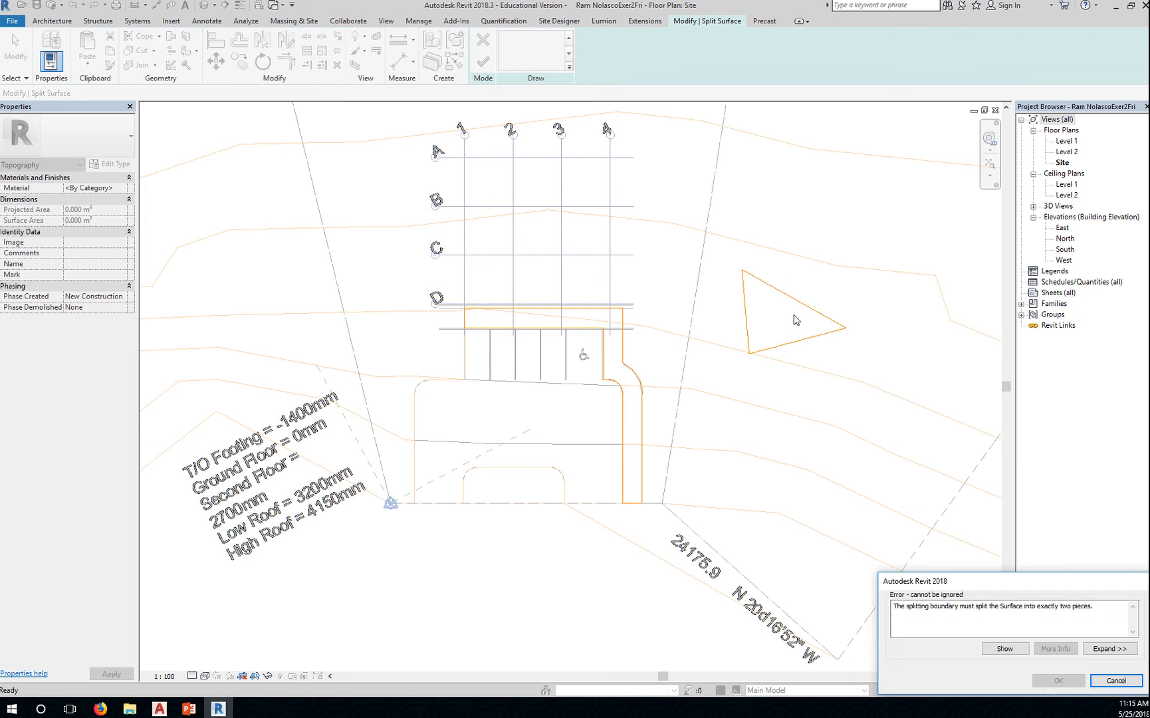
pyautogui.moveTo(721, 286)
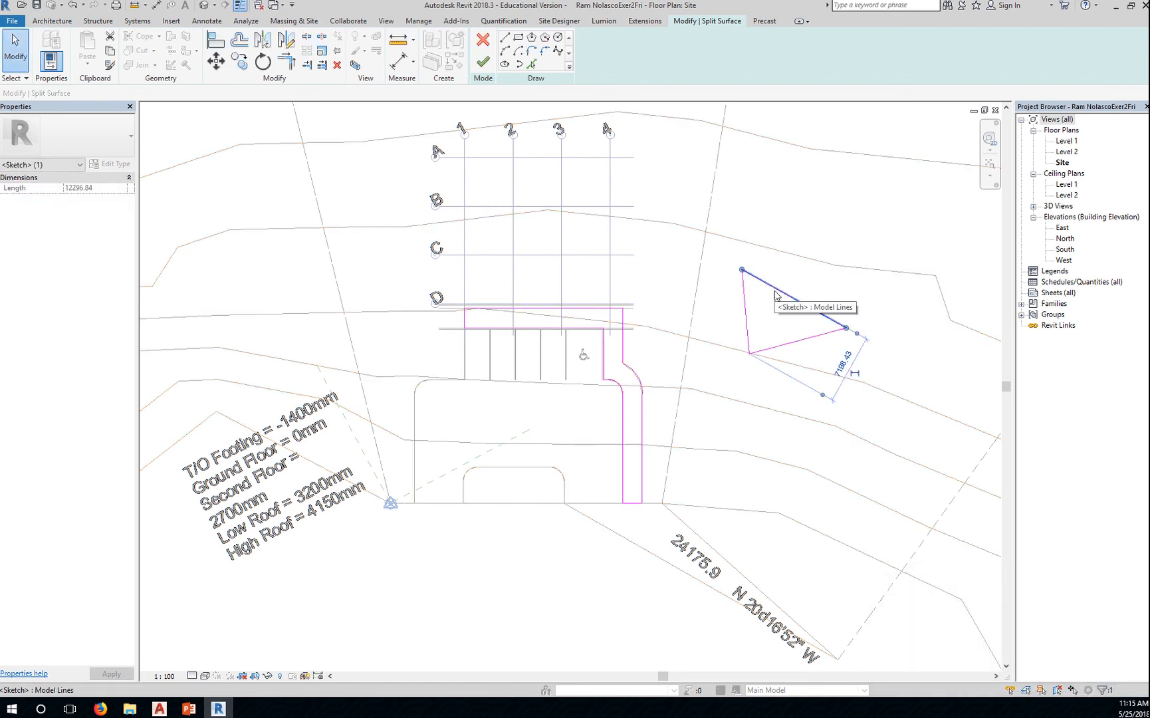
# Select an edge of the stray triangle for removal.
pyautogui.click(790, 382)
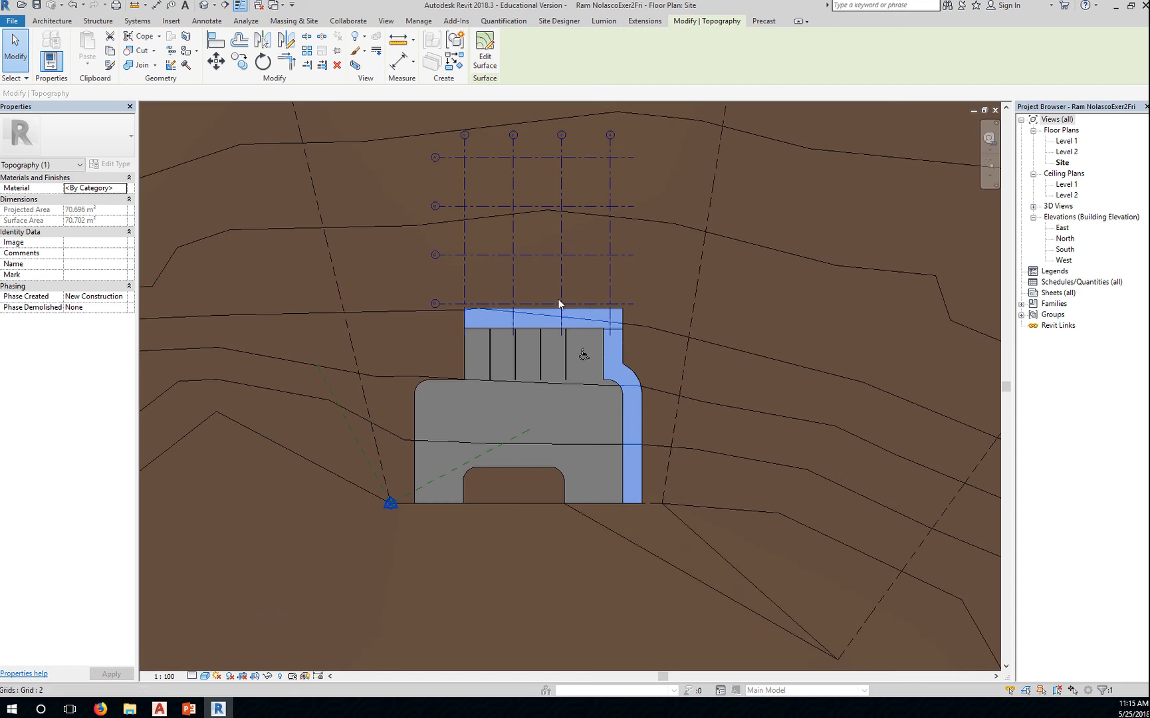
pyautogui.moveTo(640, 542)
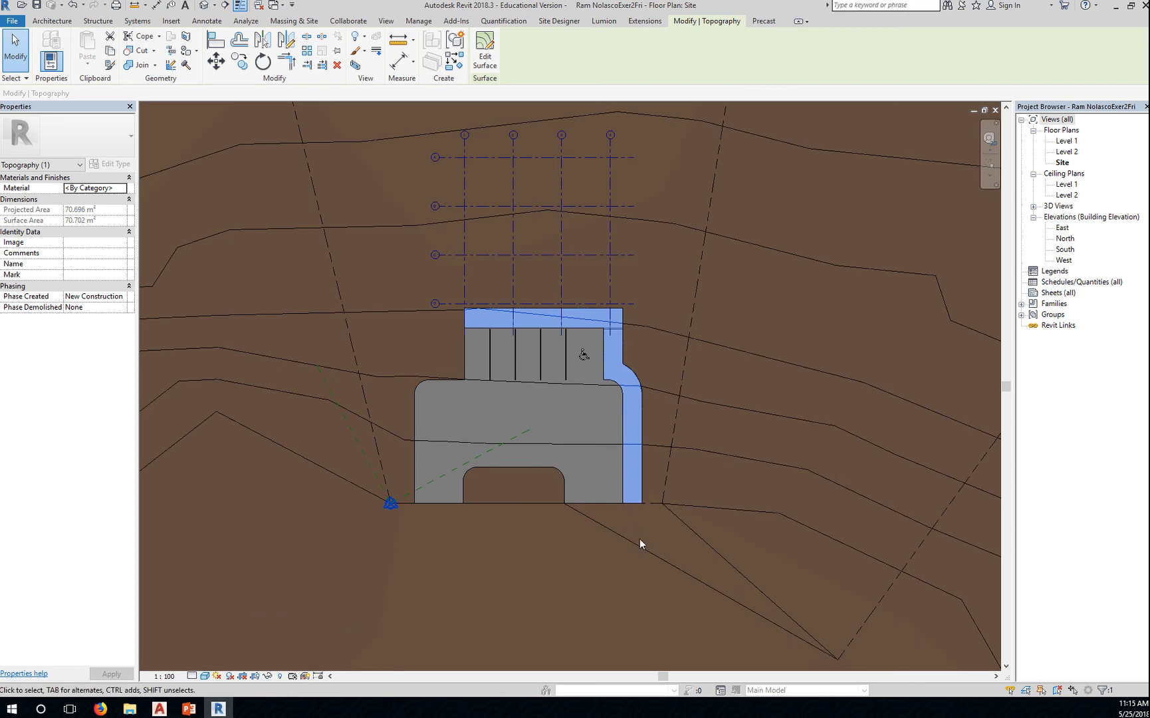